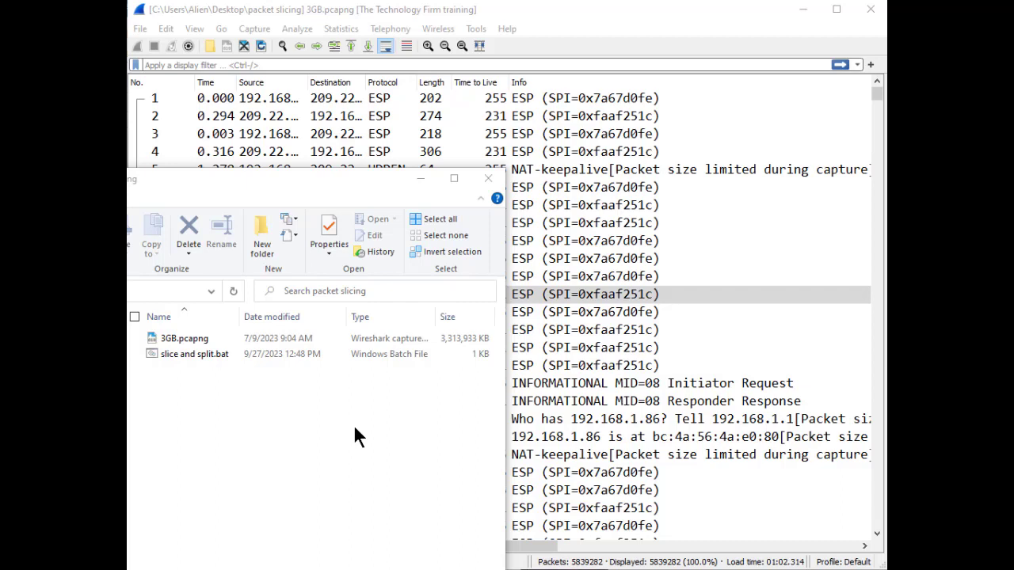
# Select 3GB.pcapng and bring the Wireshark window with its 5.8 million packets forward
pyautogui.click(184, 339)
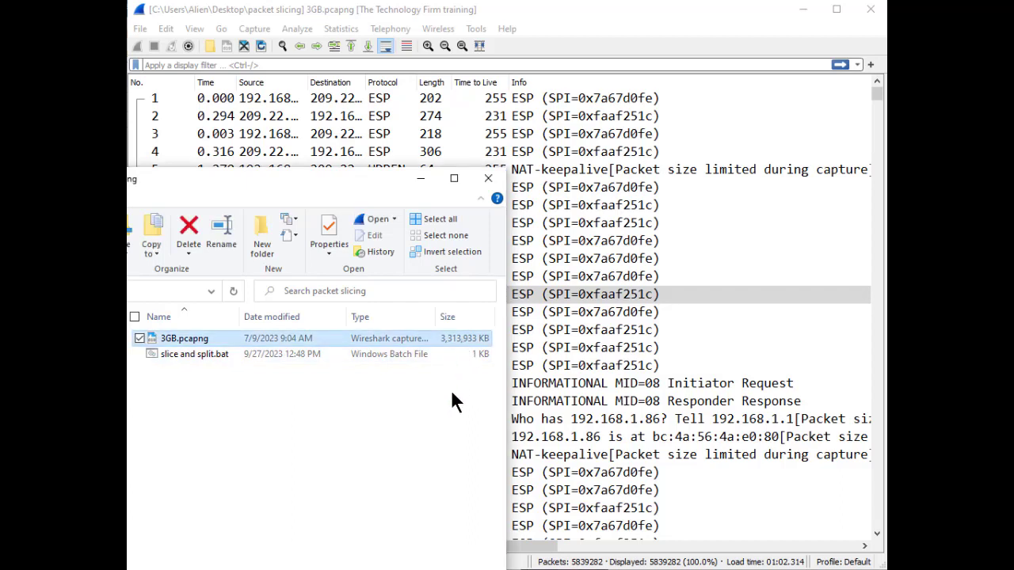
pyautogui.moveTo(427, 463)
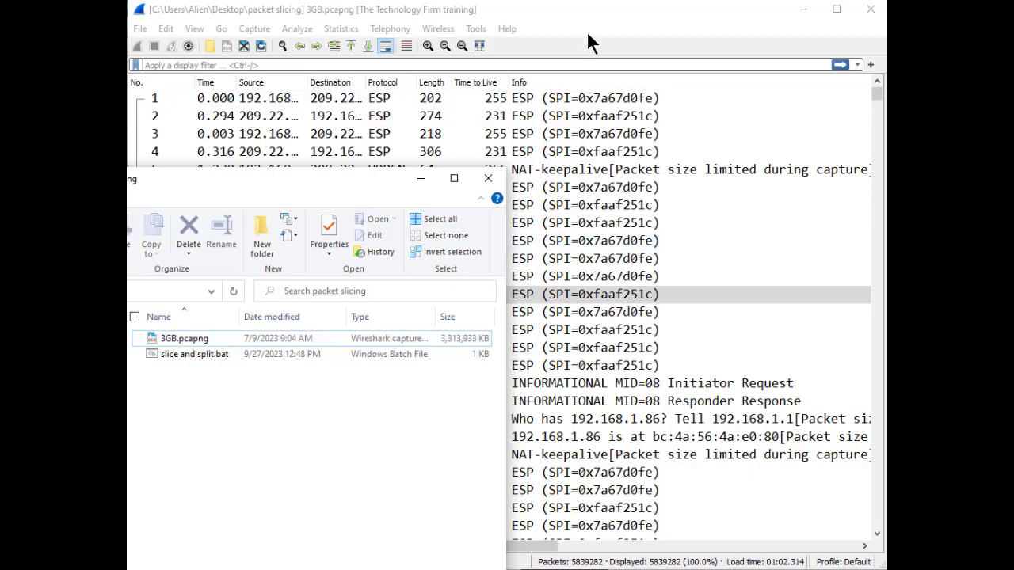
pyautogui.click(488, 178)
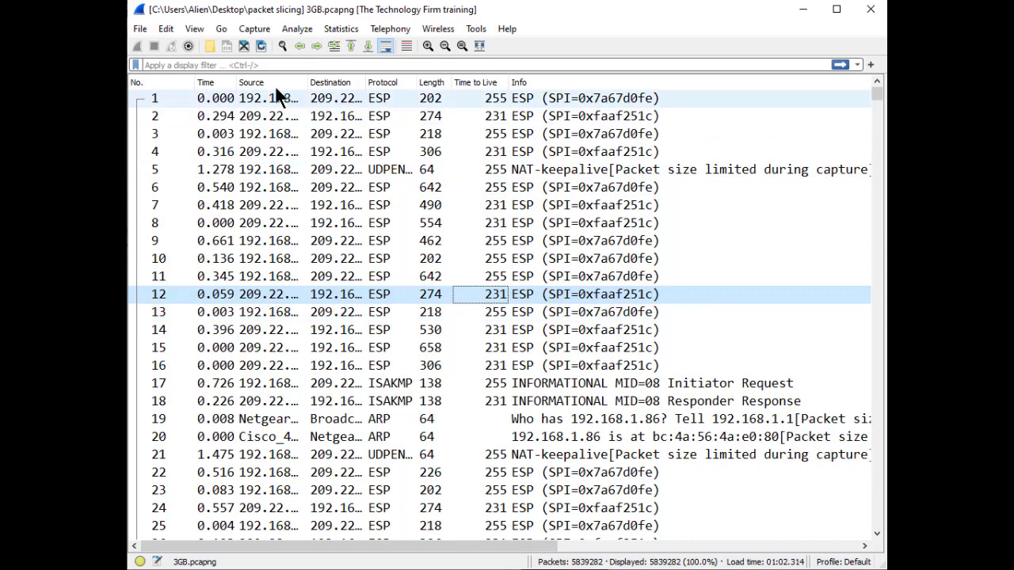
# Confirm 'Show file load time' is enabled under Appearance > Layout preferences and accept
pyautogui.click(164, 28)
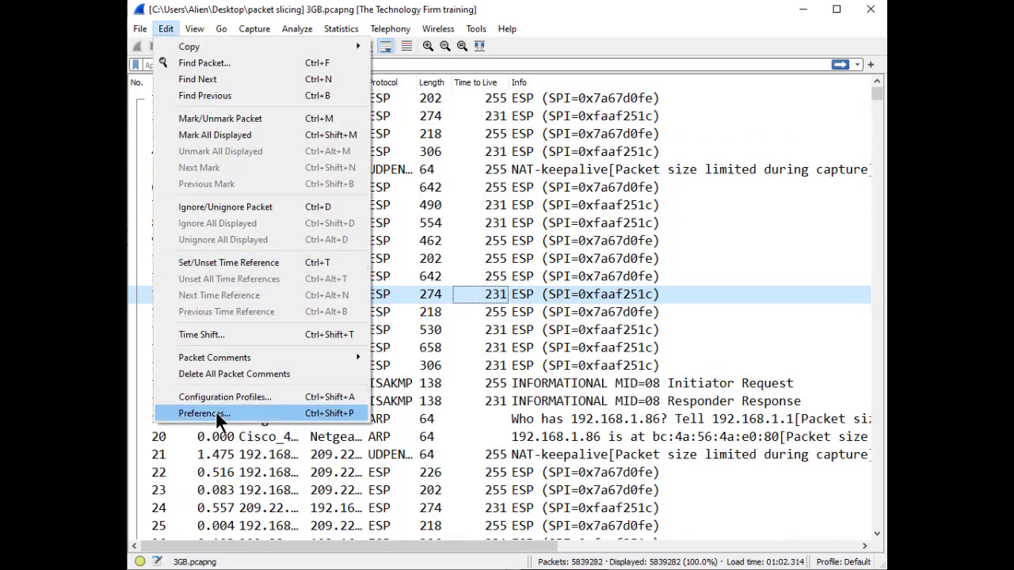
pyautogui.click(202, 412)
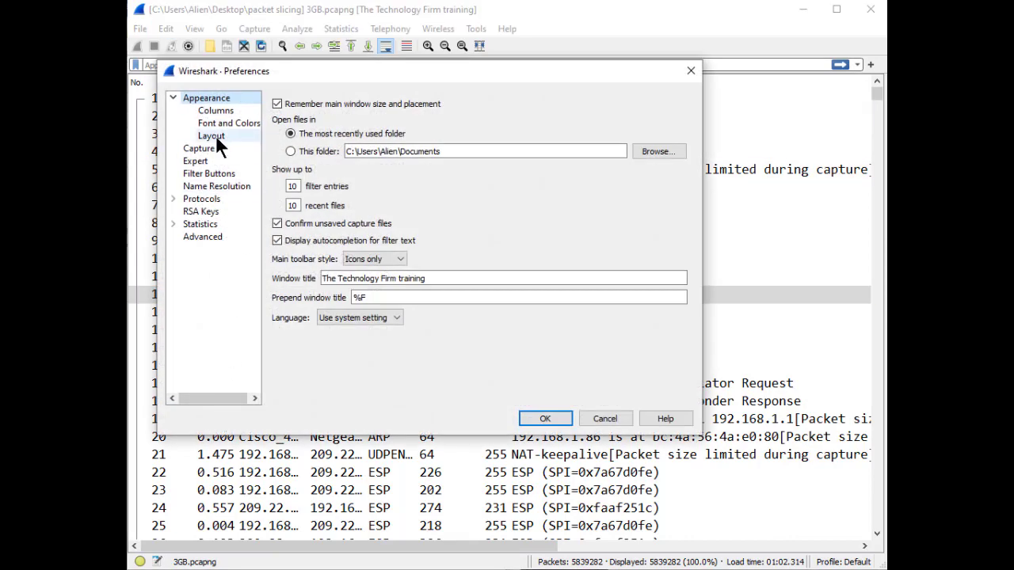
pyautogui.click(211, 136)
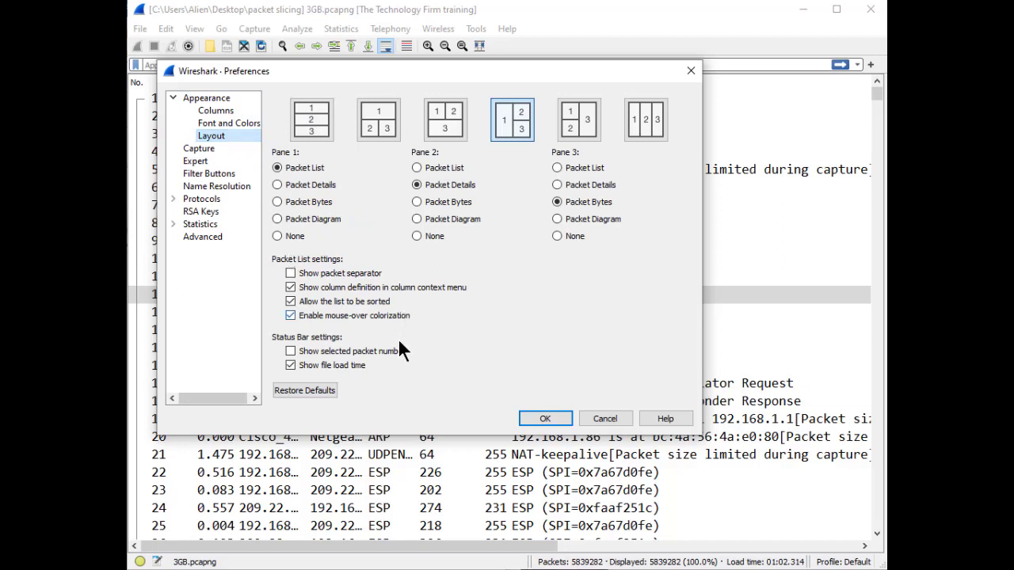
pyautogui.moveTo(292, 364)
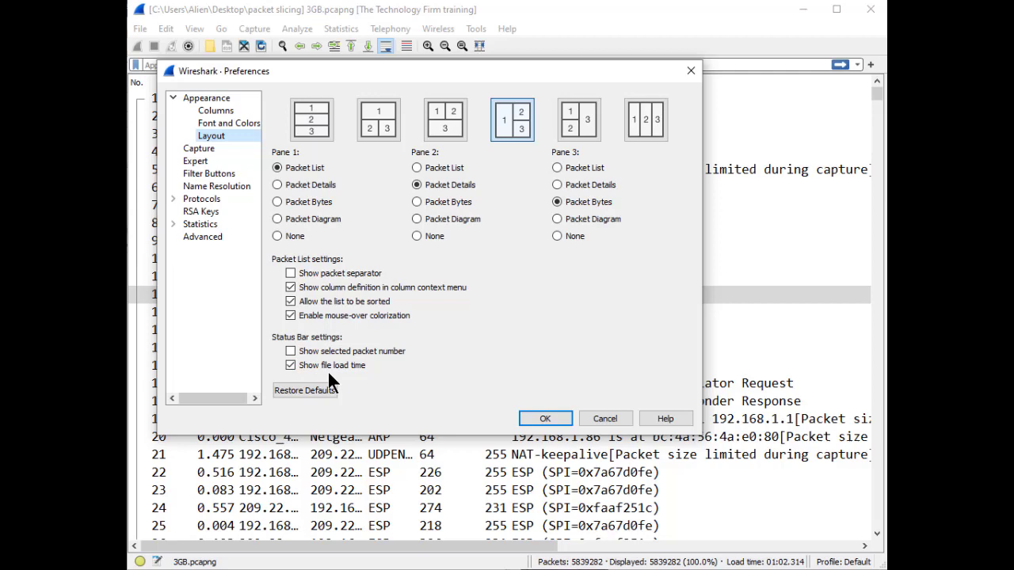
pyautogui.moveTo(364, 385)
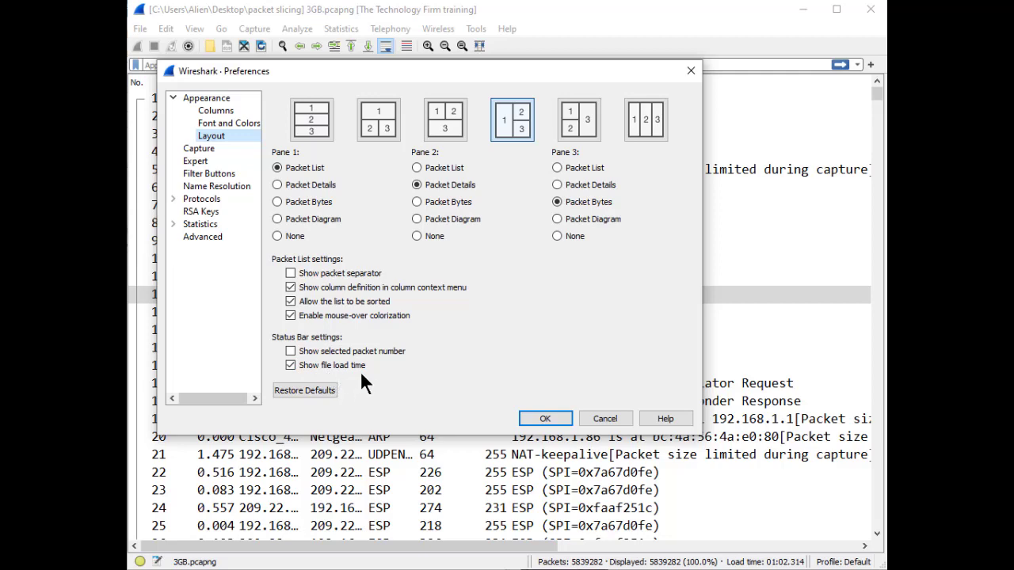
pyautogui.click(545, 418)
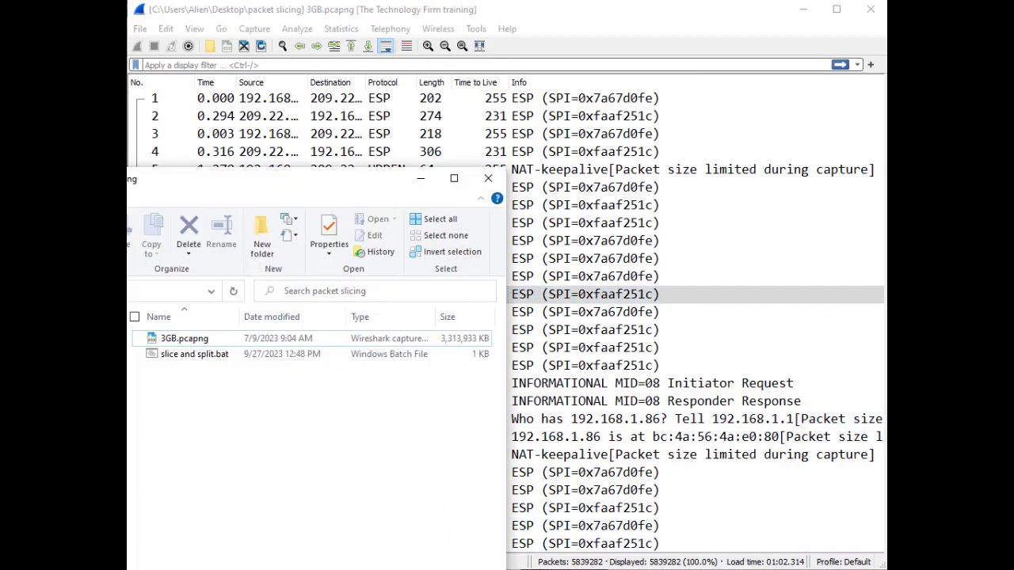
# Select 3GB.pcapng and the slice and split batch file in the packet slicing folder
pyautogui.click(184, 339)
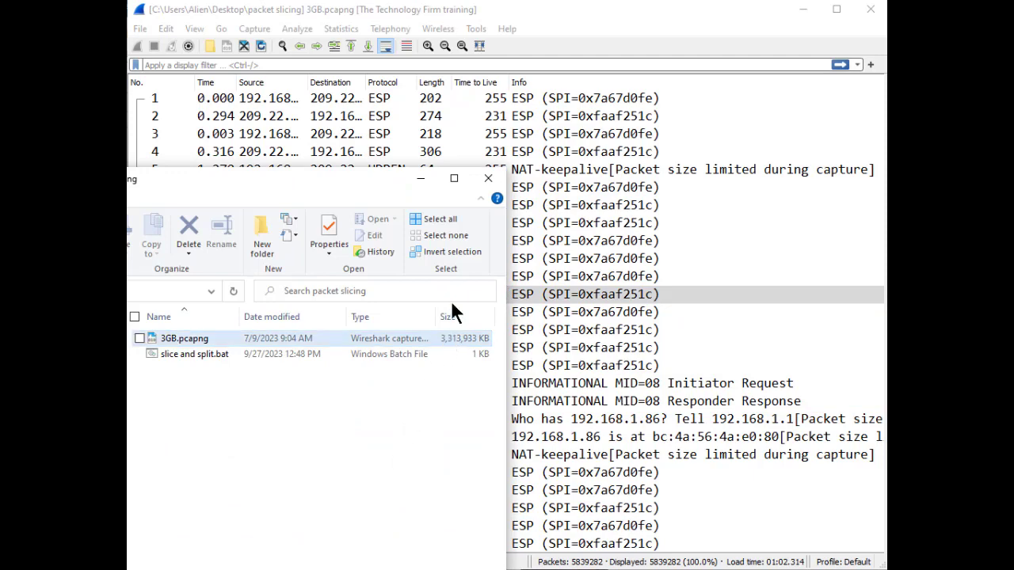
pyautogui.click(487, 177)
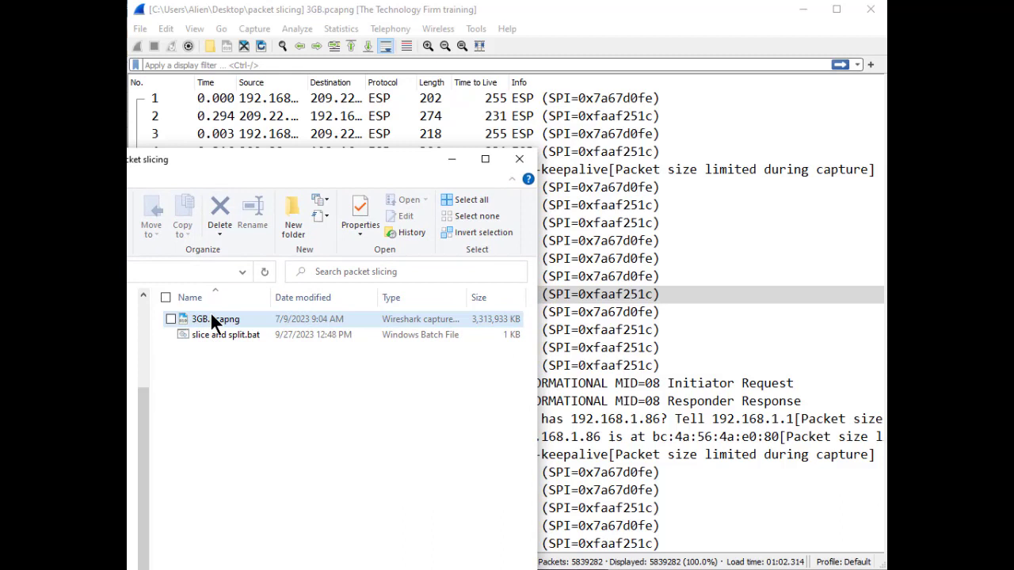
pyautogui.click(171, 318)
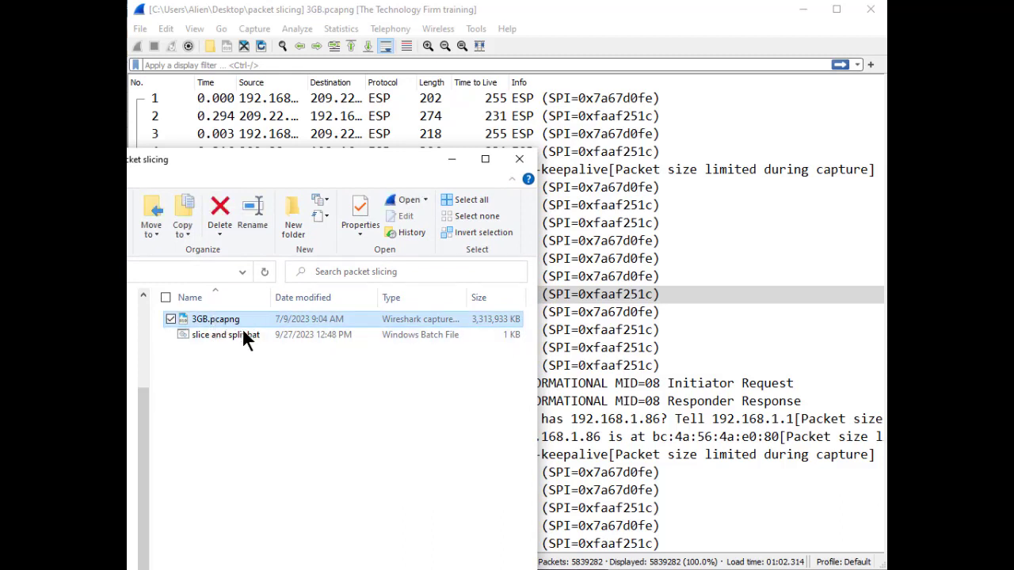
pyautogui.click(225, 334)
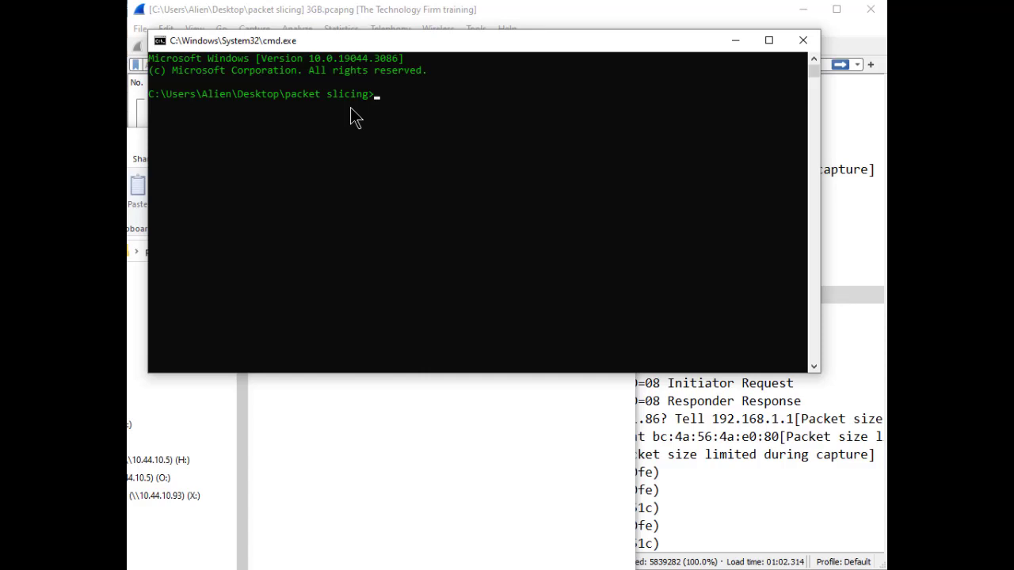
# Run dir to list the folder's files at the command prompt
pyautogui.write('di')
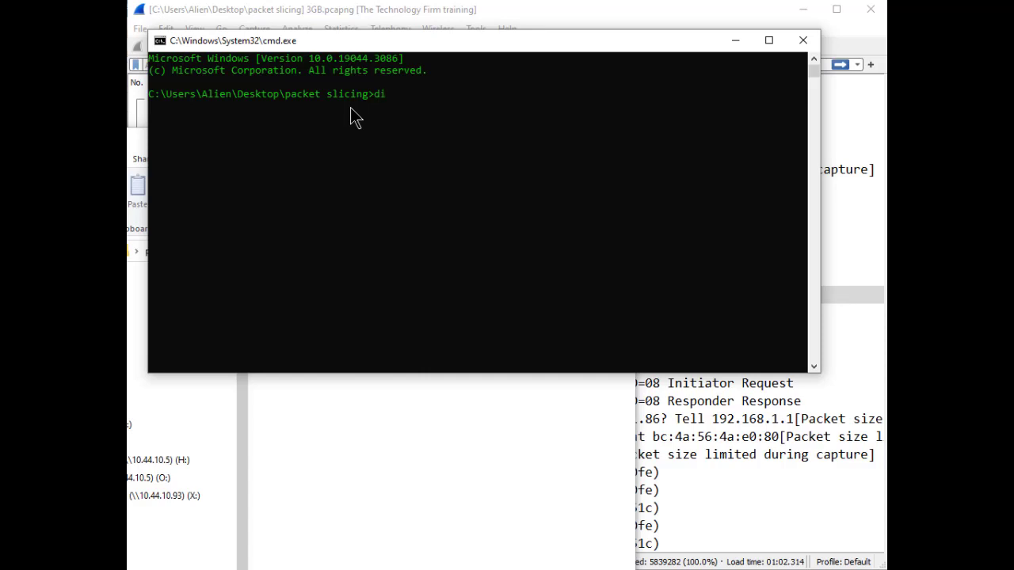
pyautogui.press('Return')
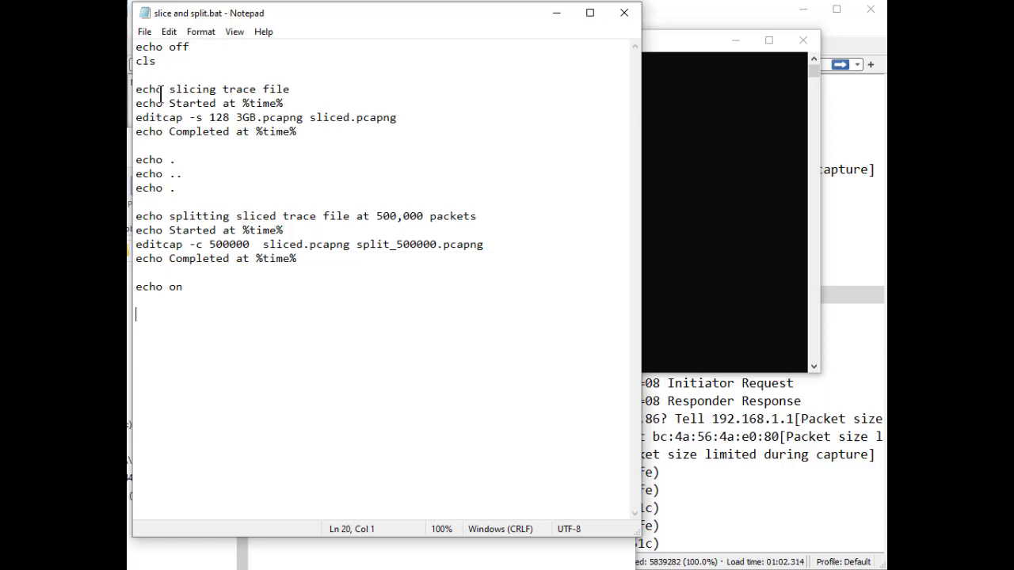
pyautogui.moveTo(304, 94)
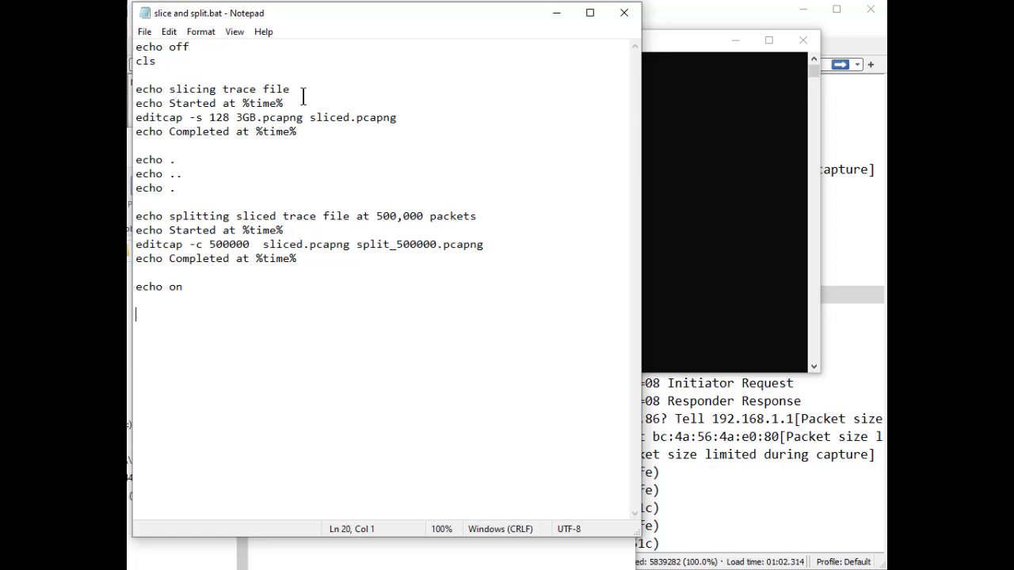
pyautogui.moveTo(177, 98)
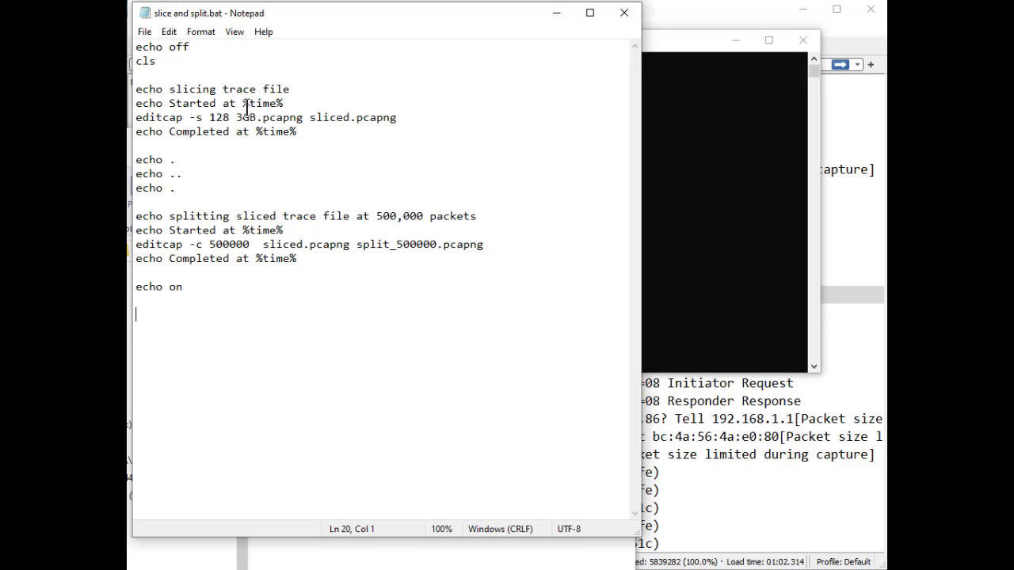
pyautogui.doubleClick(263, 105)
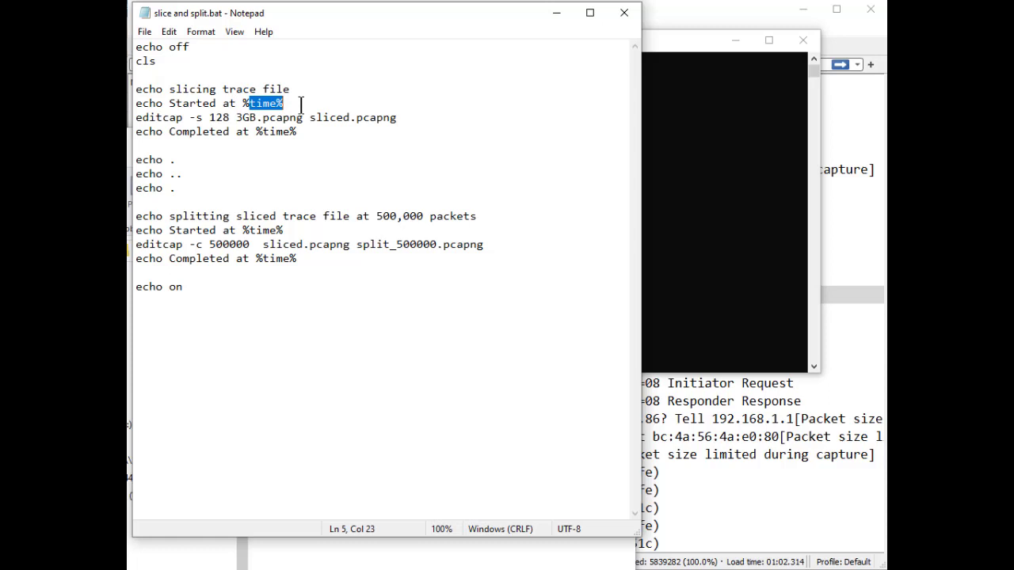
pyautogui.click(314, 101)
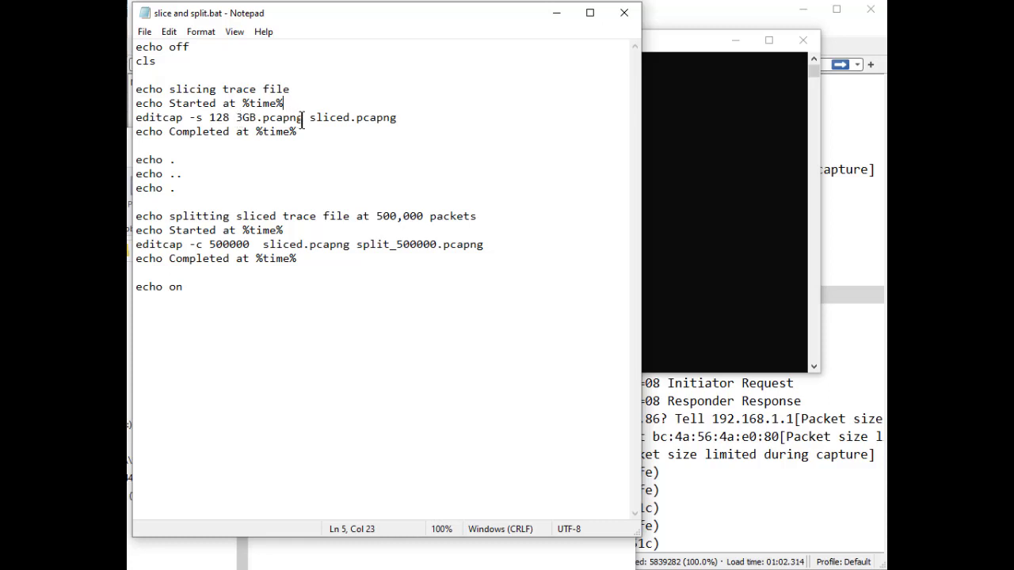
pyautogui.moveTo(307, 124)
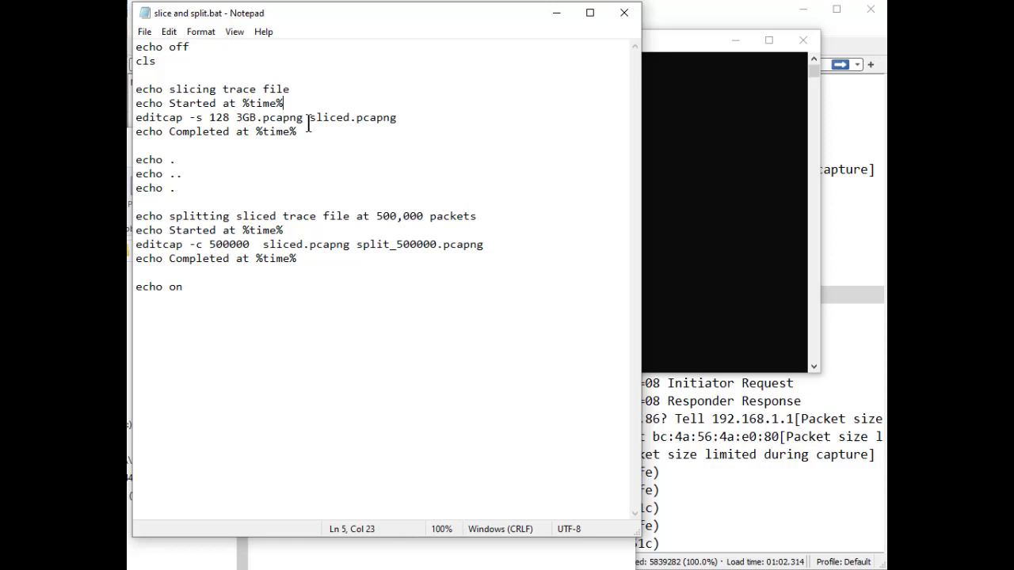
pyautogui.moveTo(355, 117)
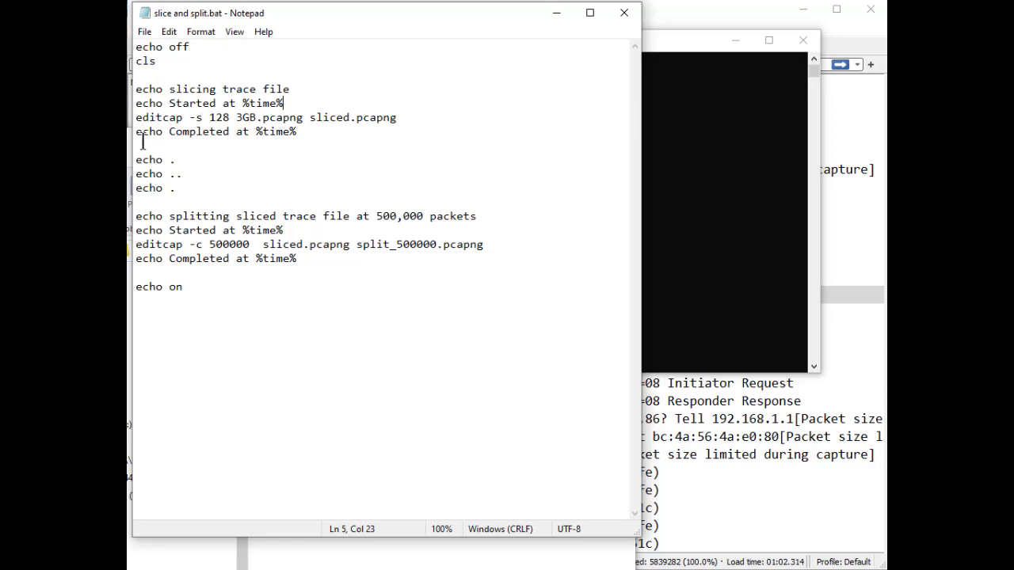
pyautogui.moveTo(207, 146)
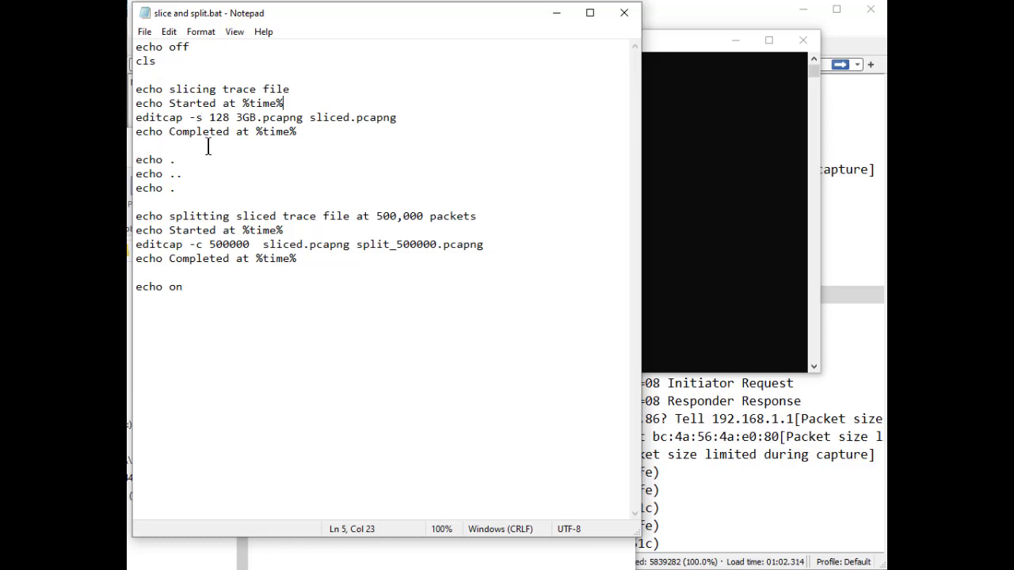
pyautogui.moveTo(279, 110)
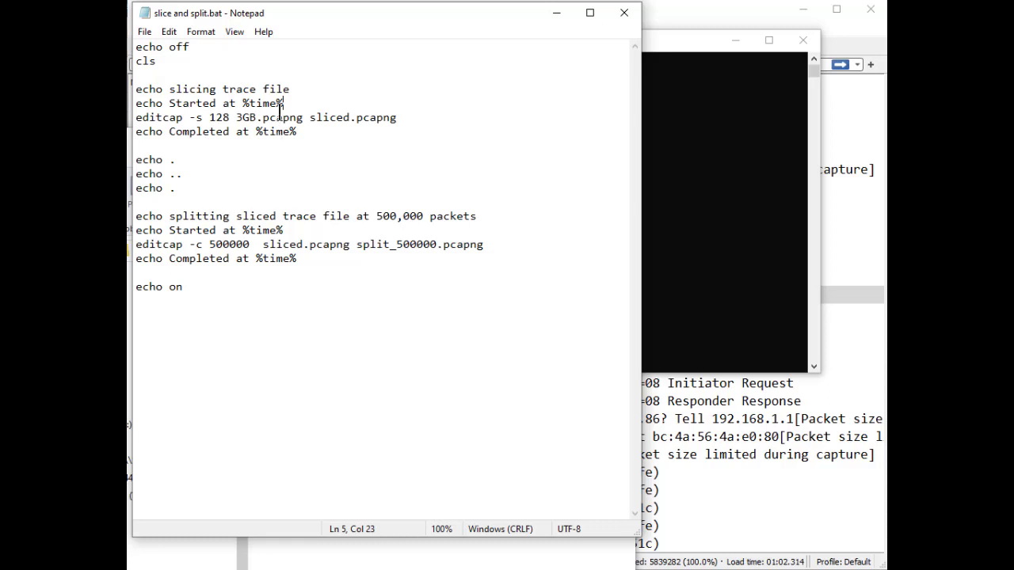
pyautogui.moveTo(273, 140)
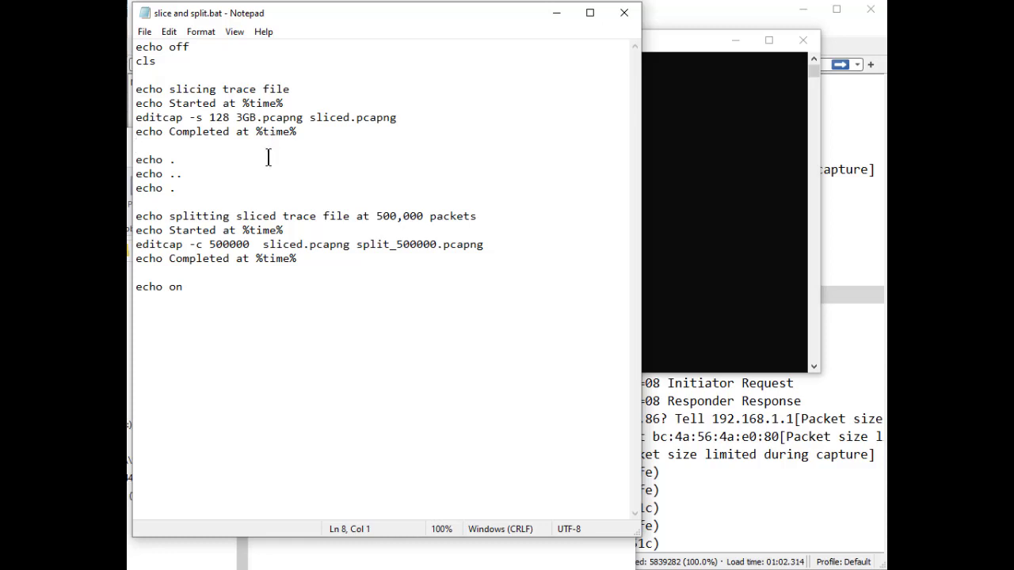
pyautogui.moveTo(261, 196)
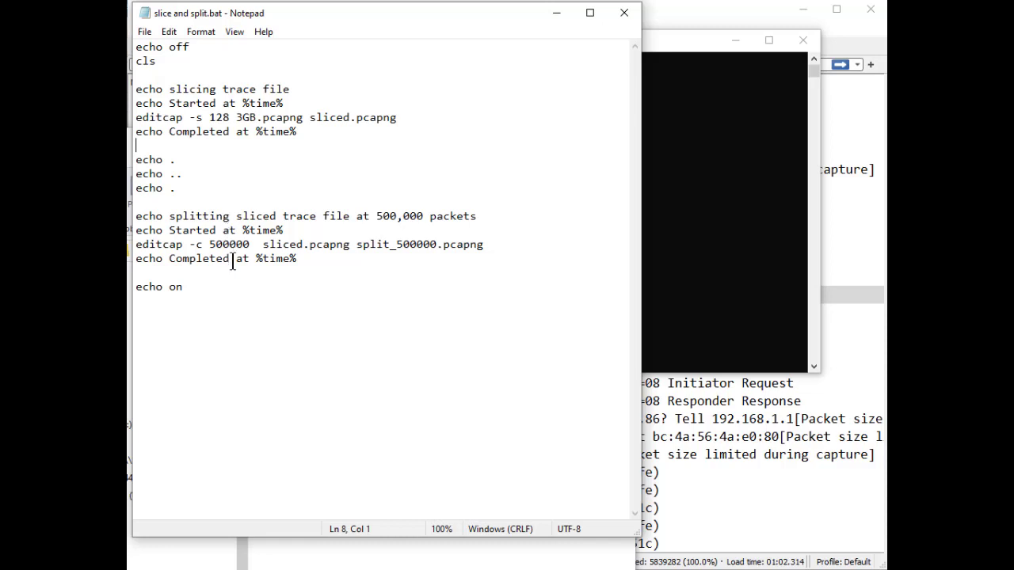
pyautogui.moveTo(225, 313)
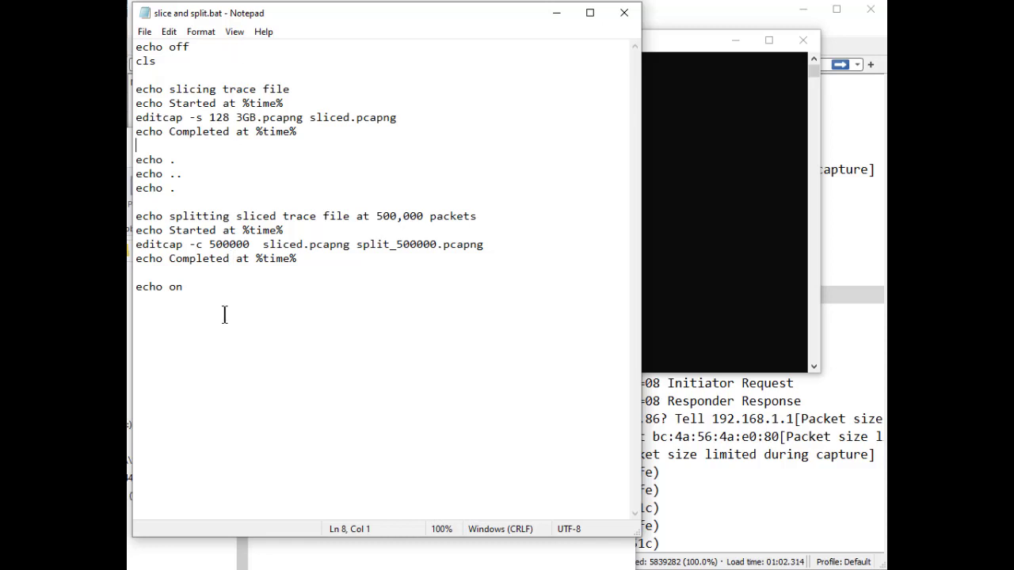
pyautogui.moveTo(553, 259)
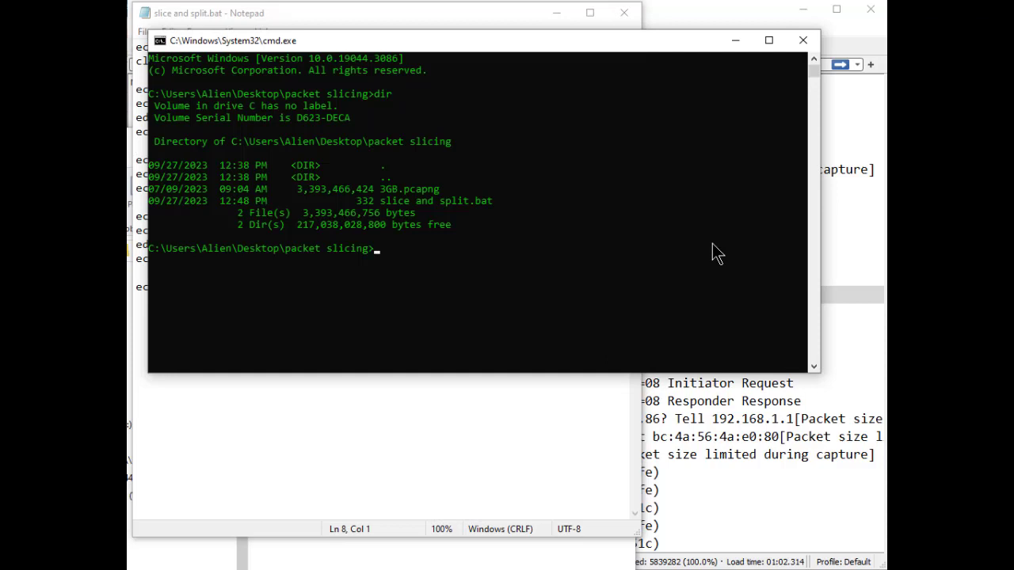
# Run "slice and split.bat" to slice the trace and split it every 500,000 packets
pyautogui.write('"slice and split.bat"')
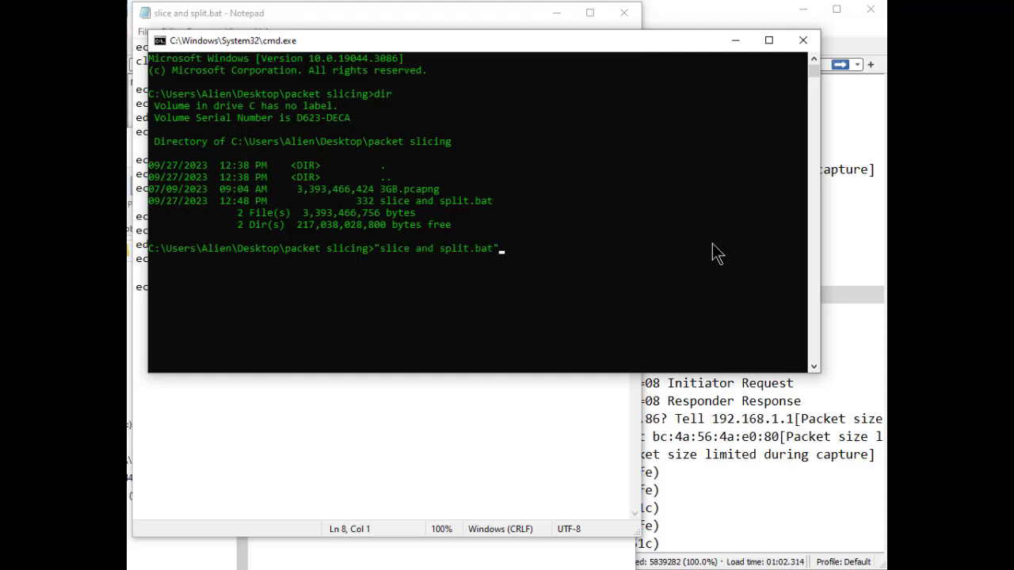
pyautogui.press('Return')
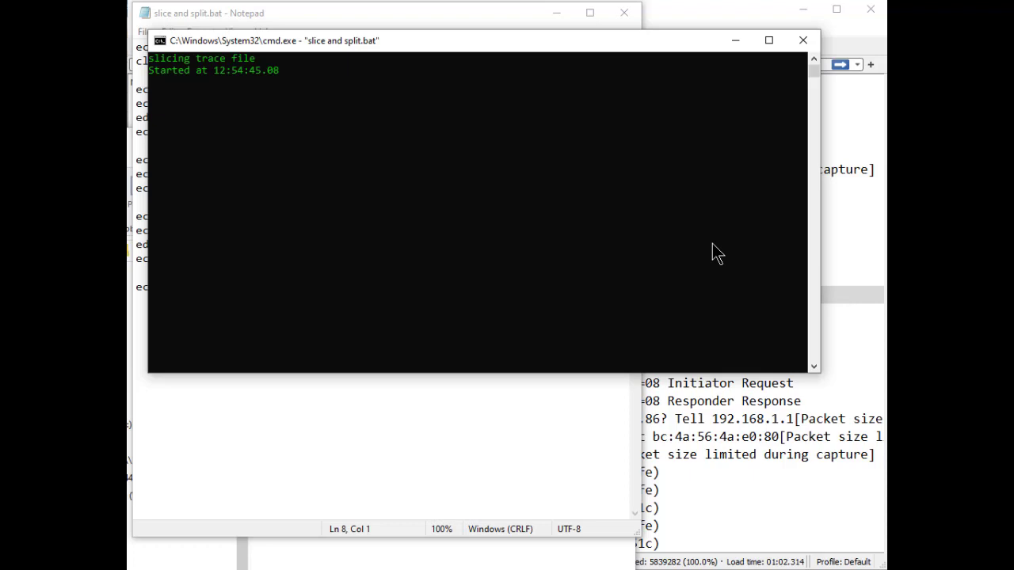
pyautogui.moveTo(310, 139)
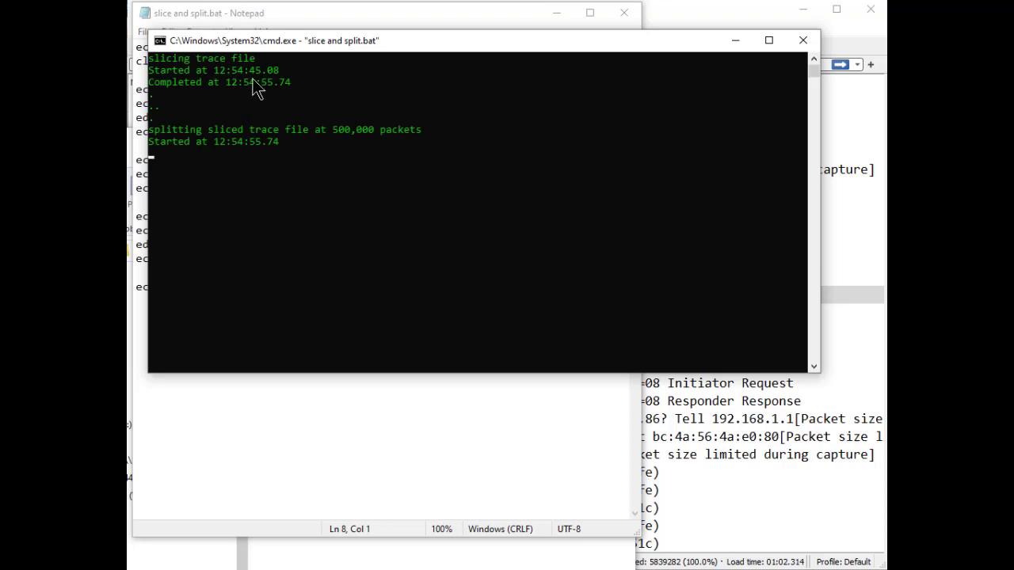
pyautogui.moveTo(272, 103)
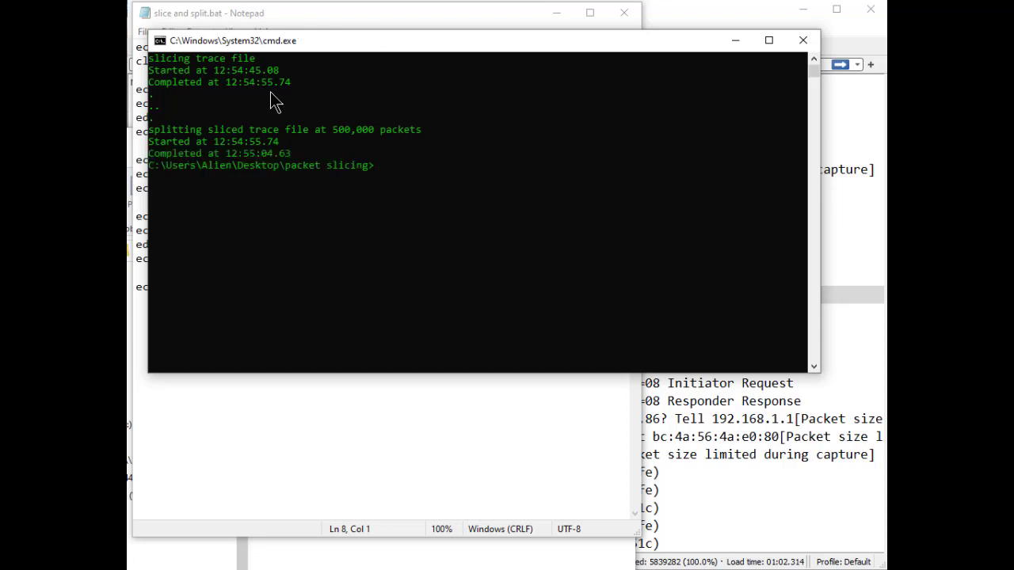
pyautogui.moveTo(272, 146)
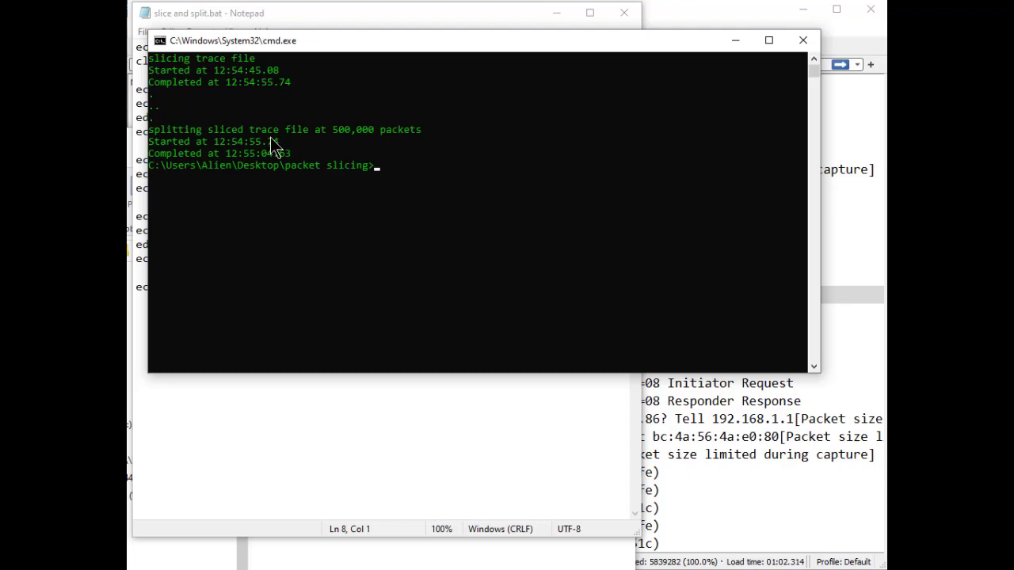
pyautogui.moveTo(277, 171)
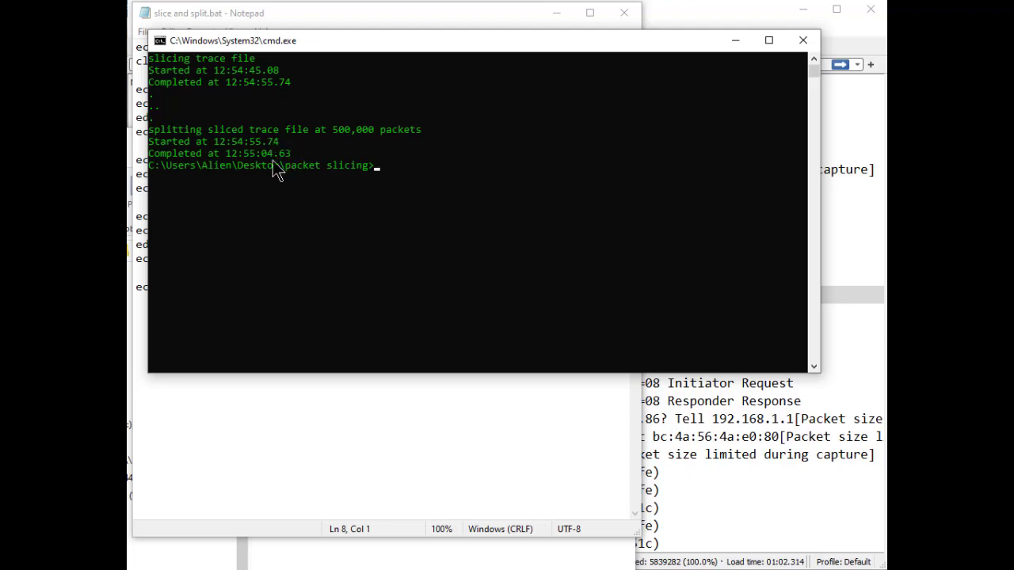
pyautogui.moveTo(277, 173)
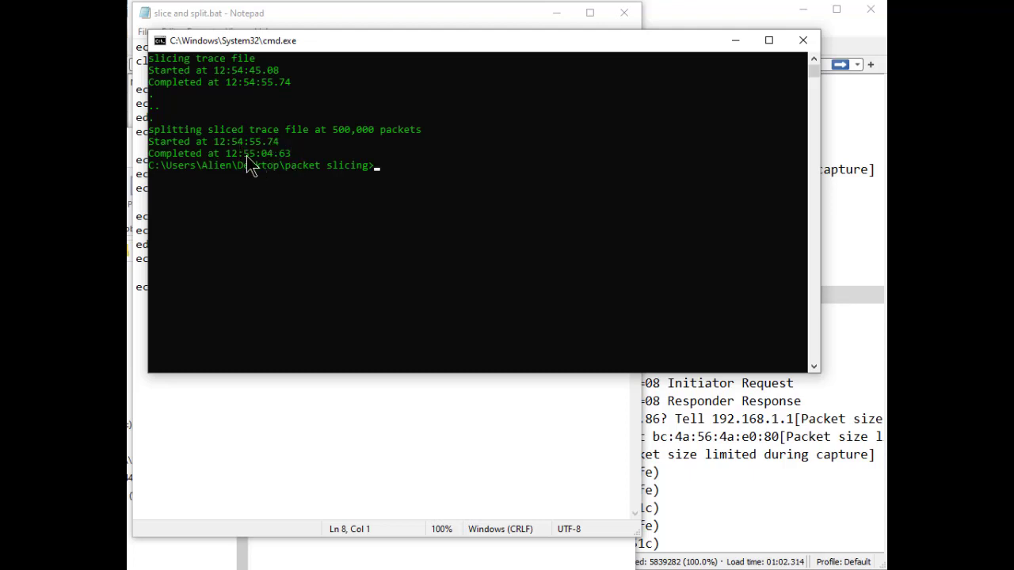
pyautogui.moveTo(257, 172)
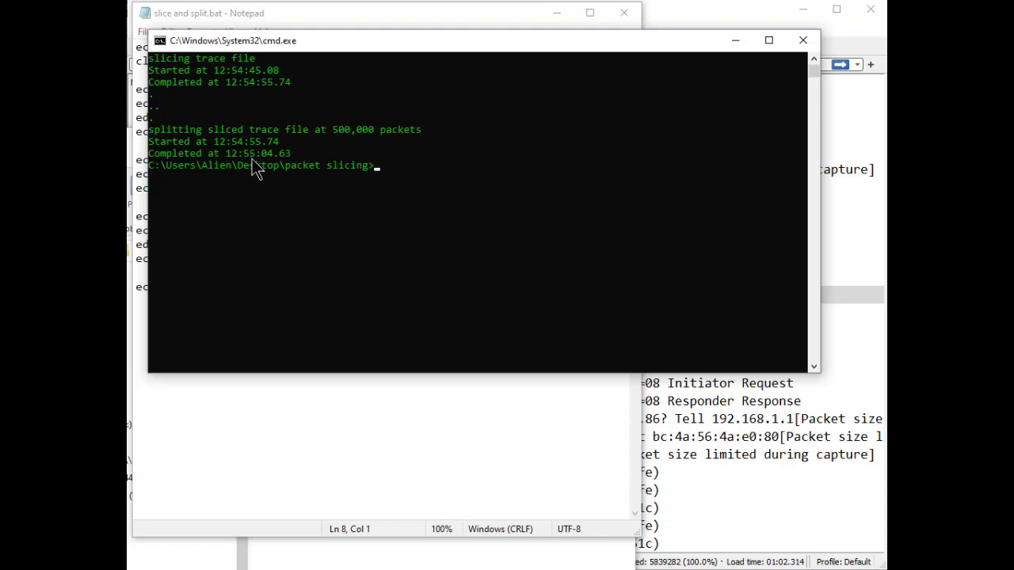
pyautogui.moveTo(277, 161)
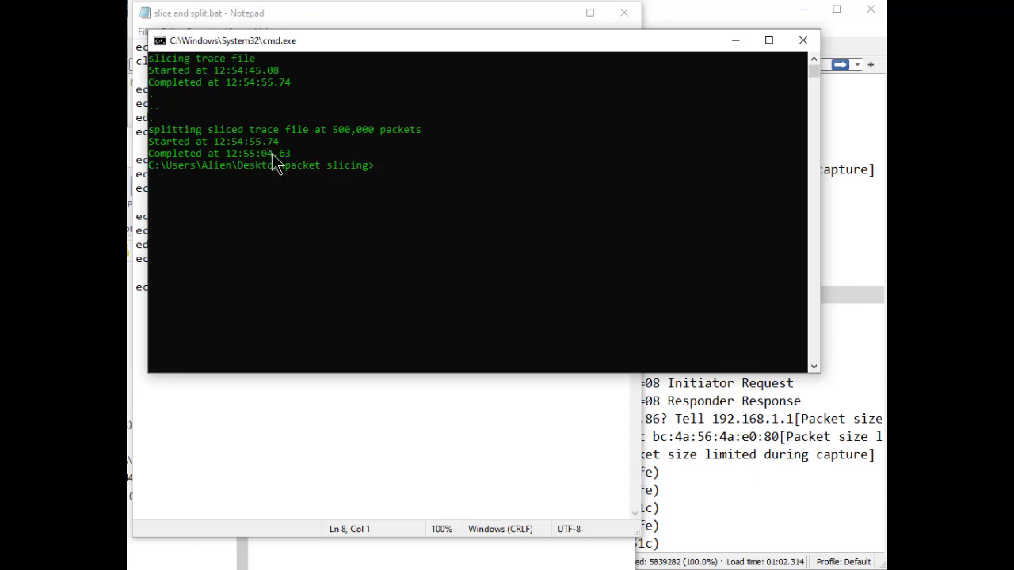
pyautogui.moveTo(357, 161)
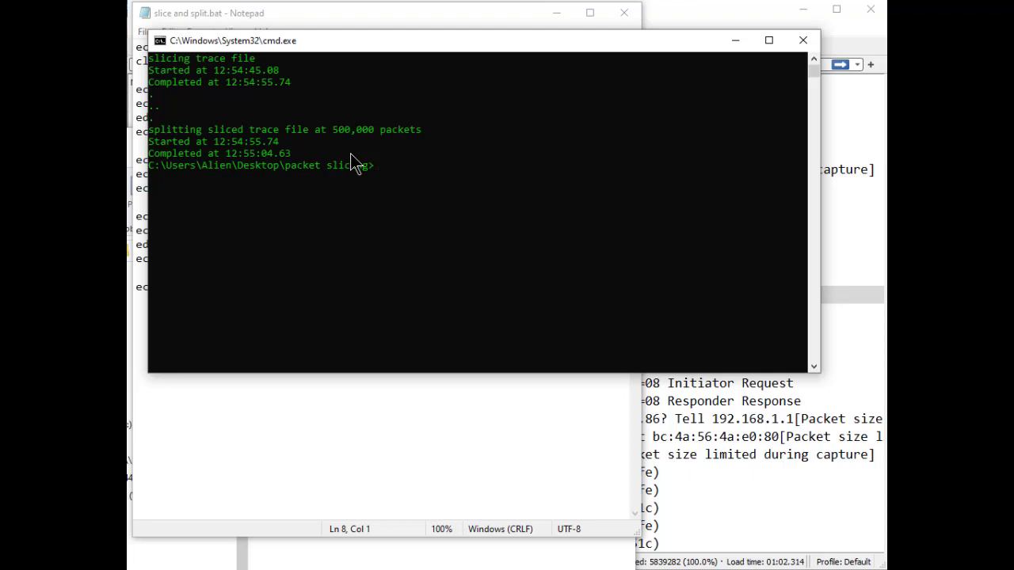
pyautogui.moveTo(415, 197)
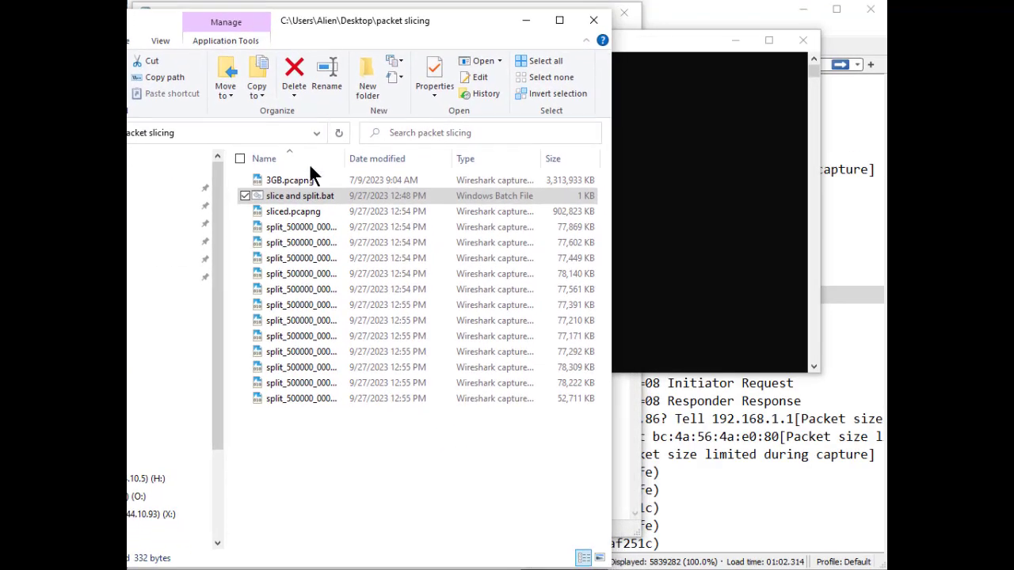
pyautogui.click(293, 211)
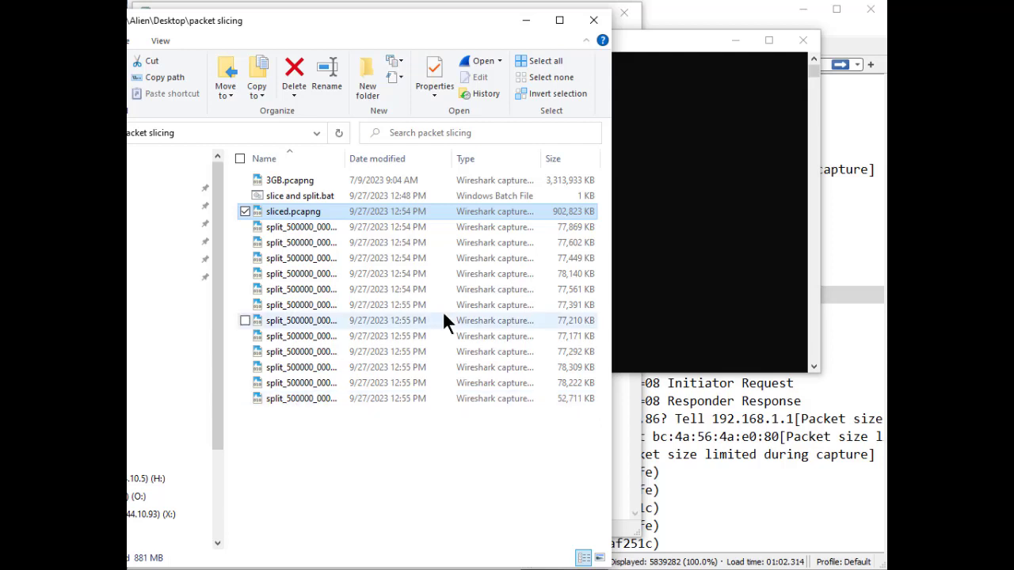
pyautogui.moveTo(561, 204)
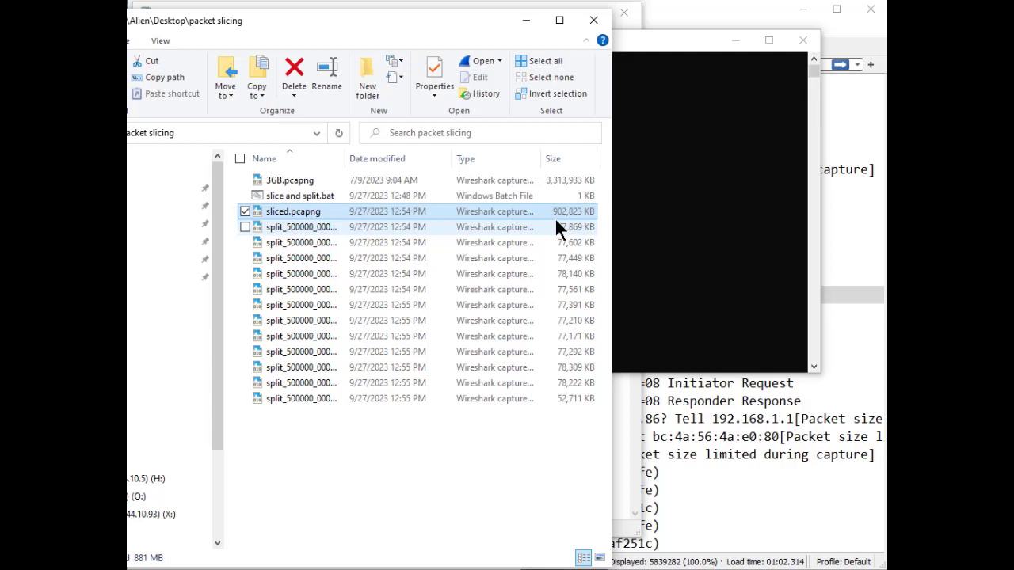
pyautogui.moveTo(587, 241)
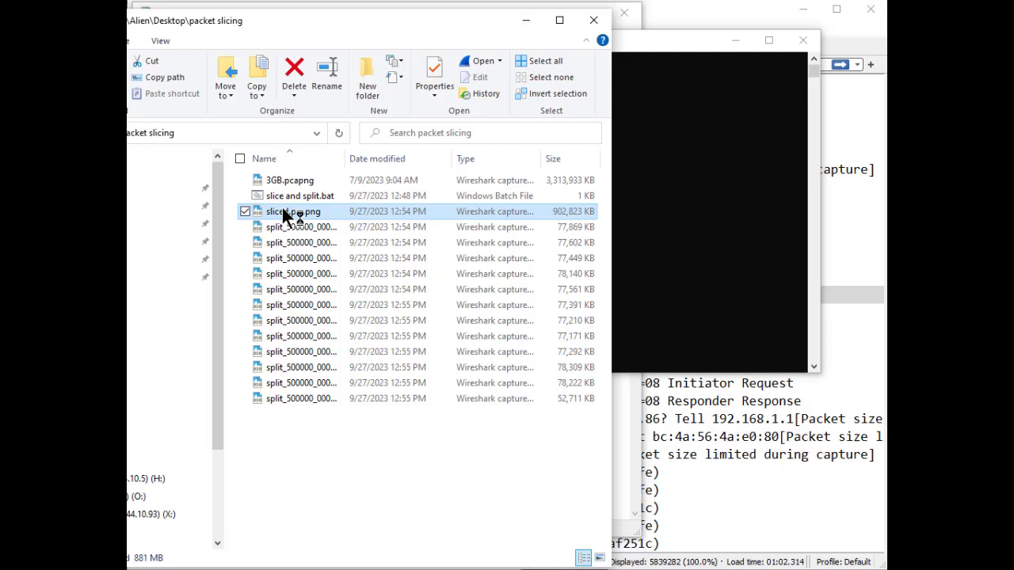
# Load sliced.pcapng into Wireshark from File Explorer
pyautogui.doubleClick(293, 212)
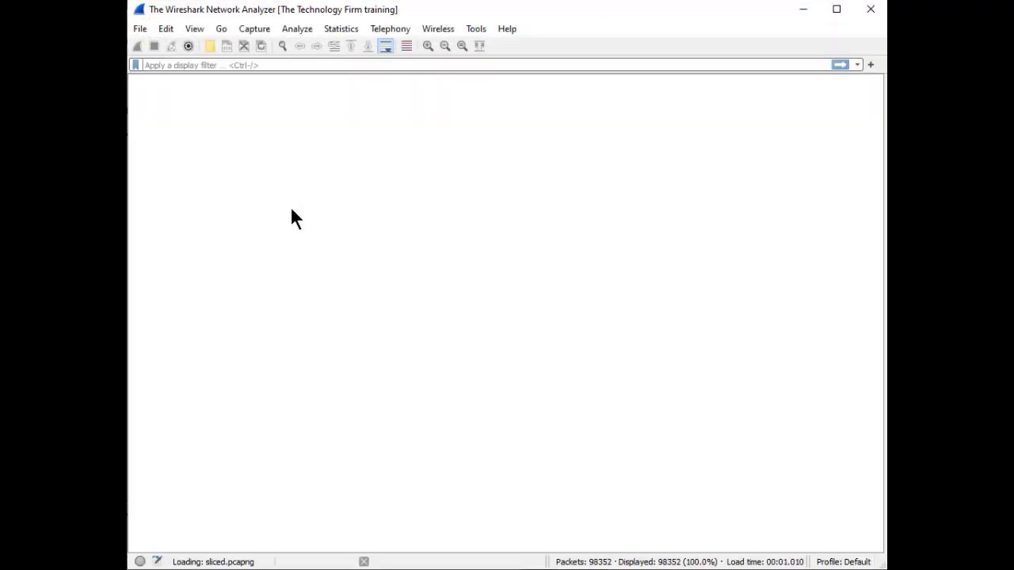
pyautogui.moveTo(491, 238)
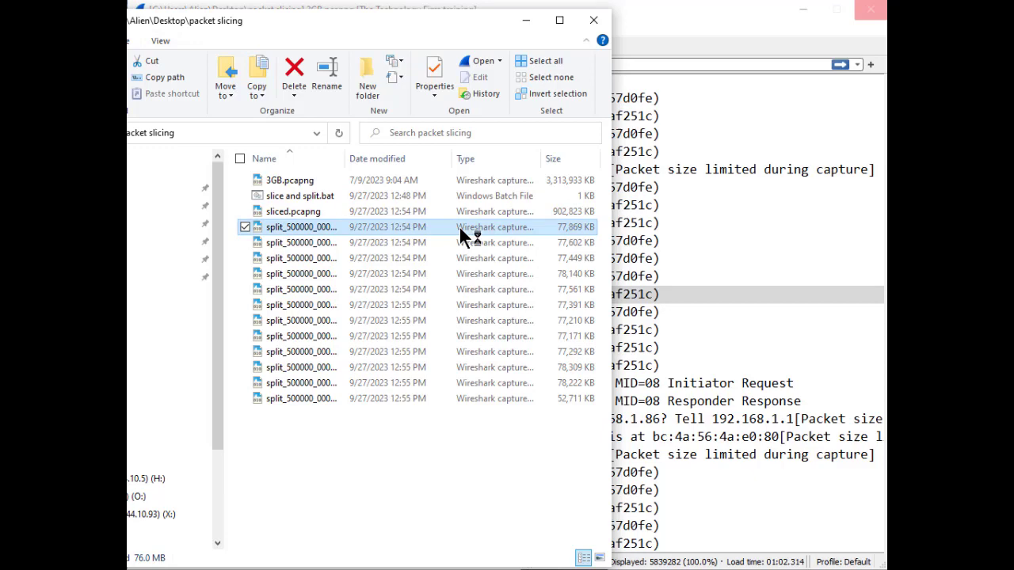
# Load the first split file split_500000_00000 with its 500,000 packets into Wireshark
pyautogui.doubleClick(301, 229)
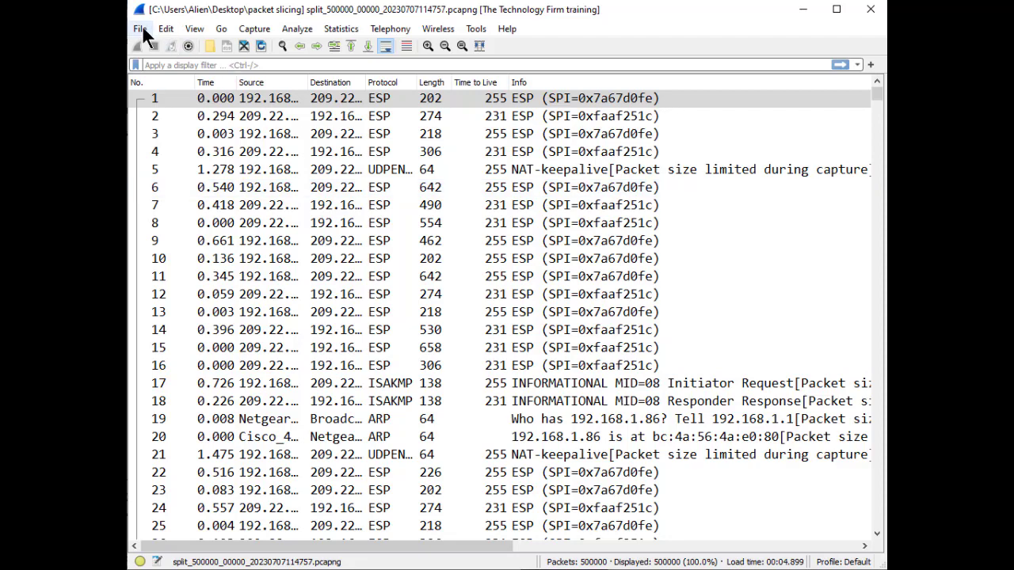
# Show the 12 Files in Set via File > File Set > List Files
pyautogui.click(140, 28)
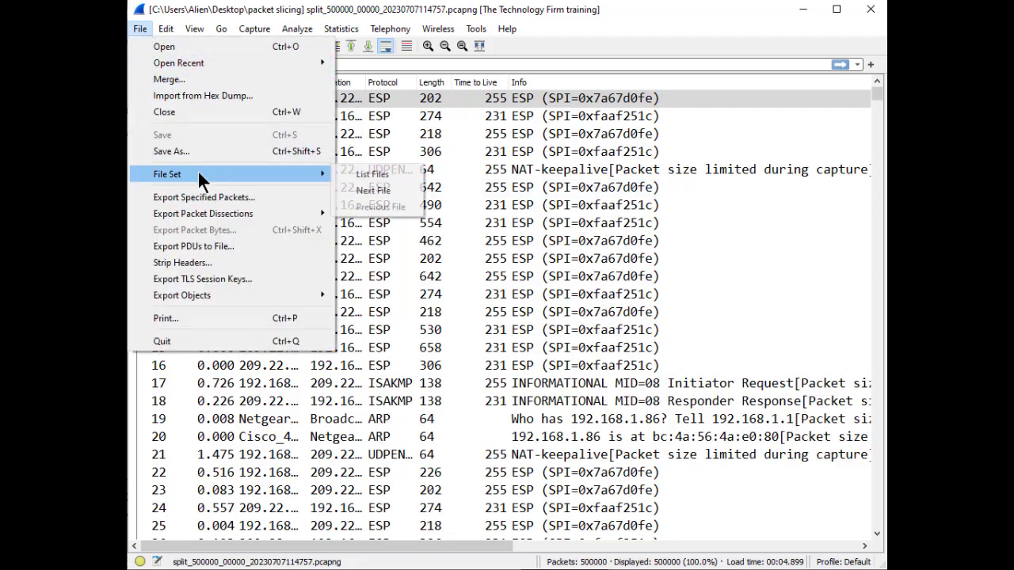
pyautogui.click(373, 172)
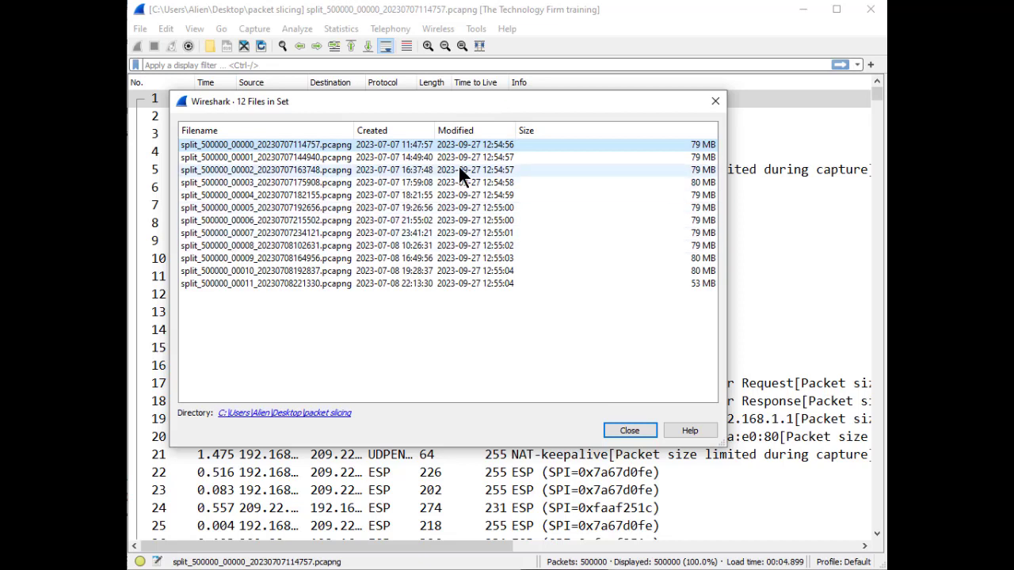
pyautogui.moveTo(424, 187)
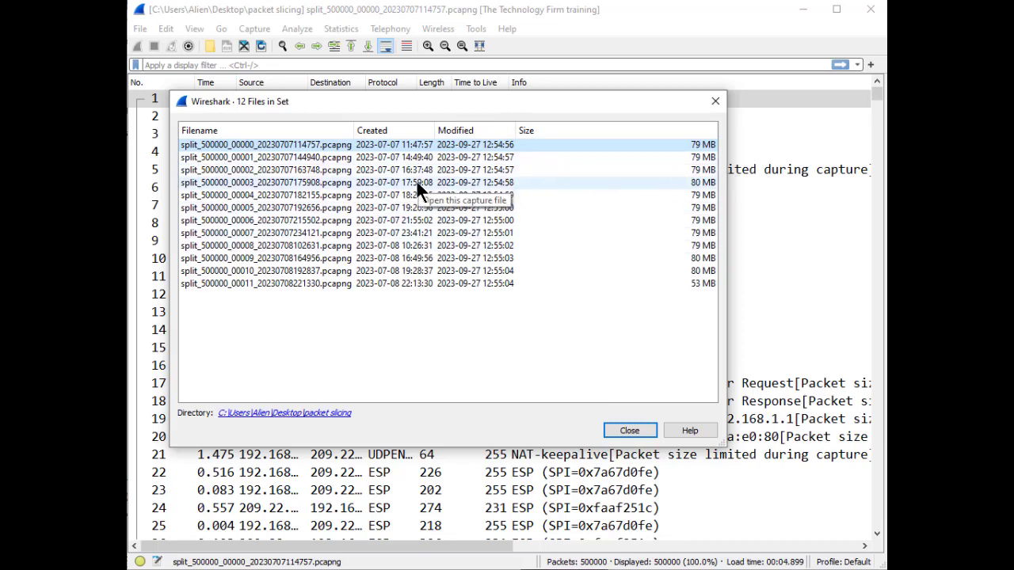
pyautogui.moveTo(246, 241)
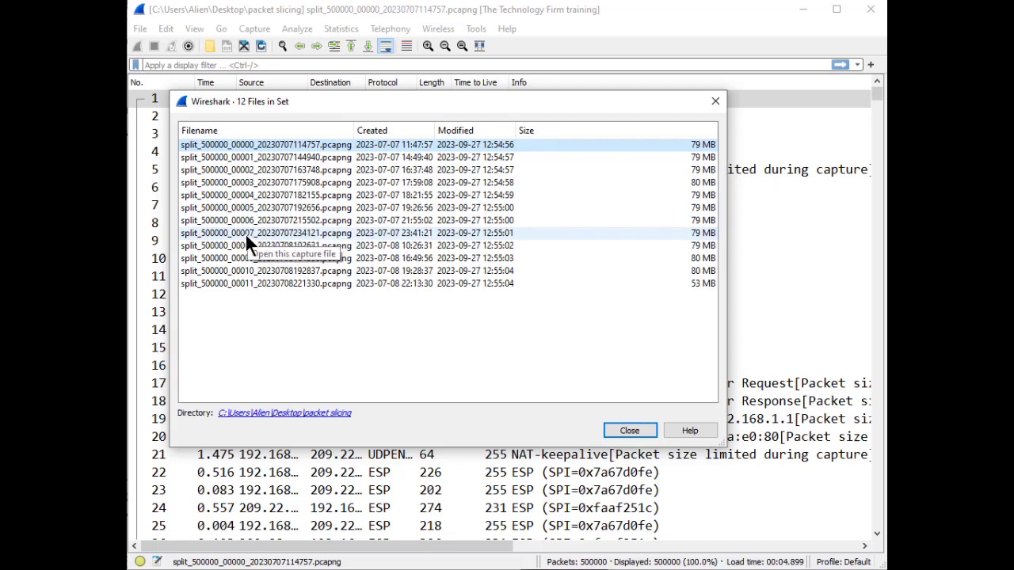
pyautogui.moveTo(388, 19)
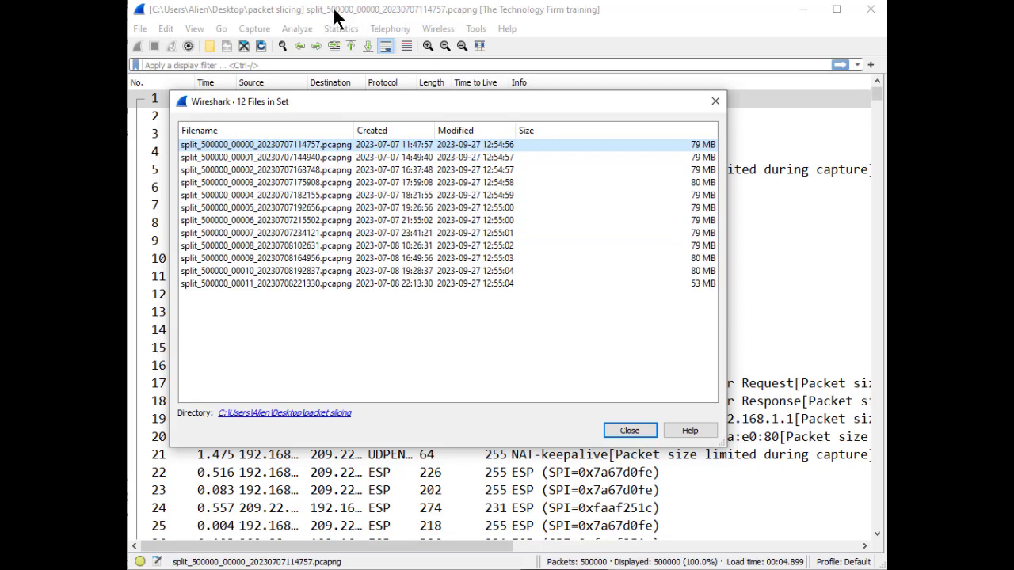
pyautogui.moveTo(377, 19)
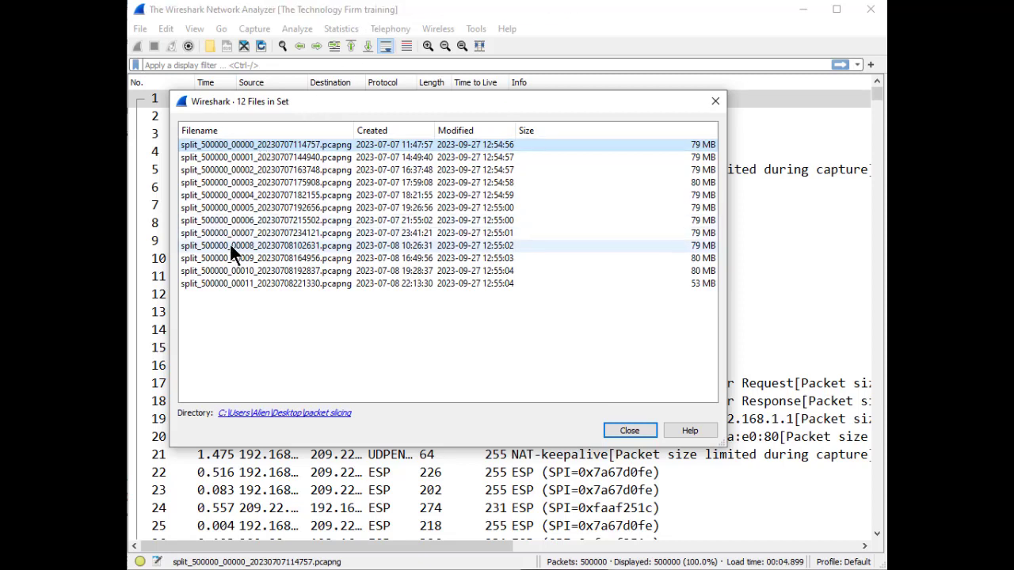
# Load split file 00008, then 00005, from the Files in Set list
pyautogui.click(266, 244)
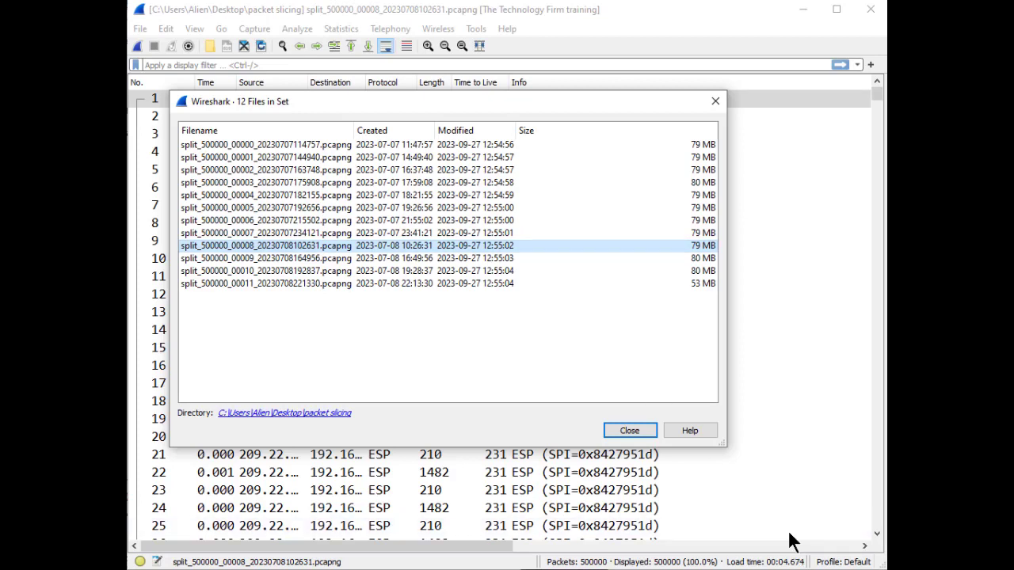
pyautogui.moveTo(384, 19)
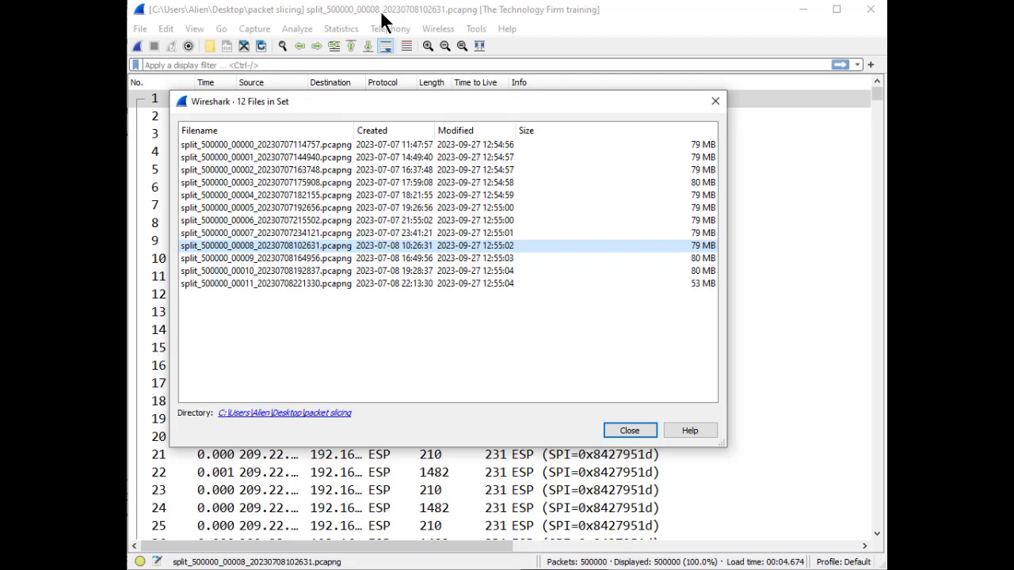
pyautogui.click(266, 207)
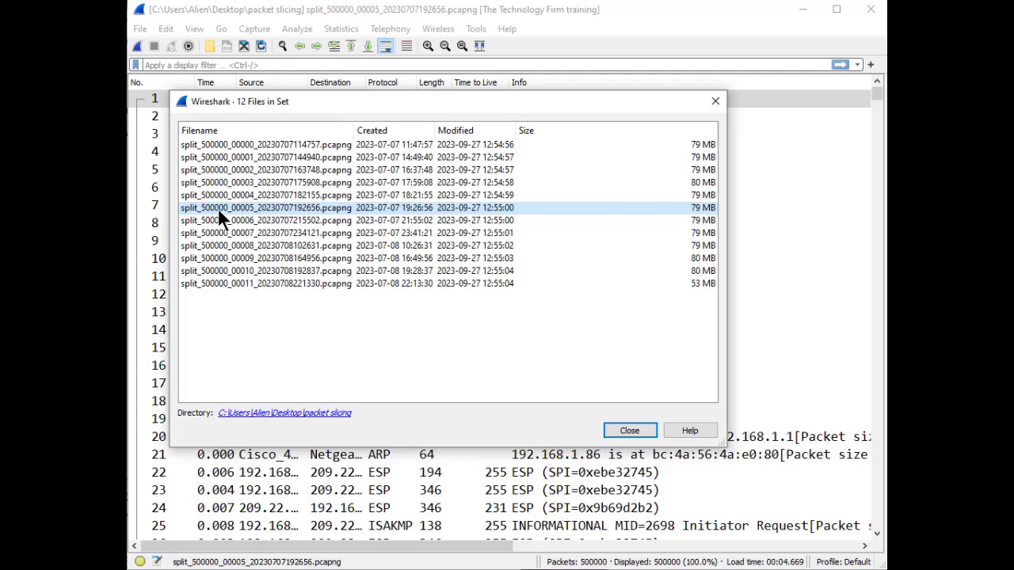
pyautogui.moveTo(488, 377)
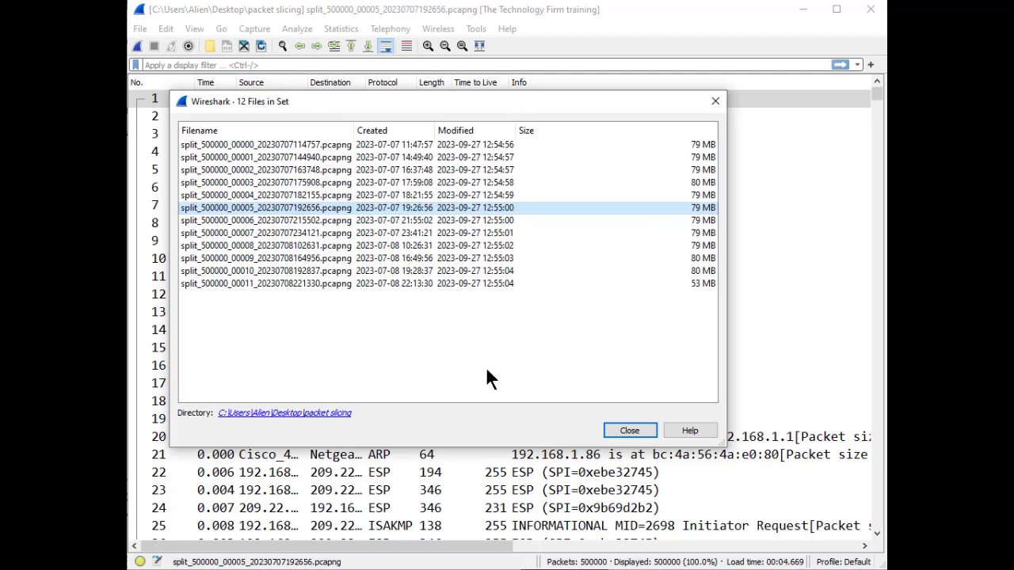